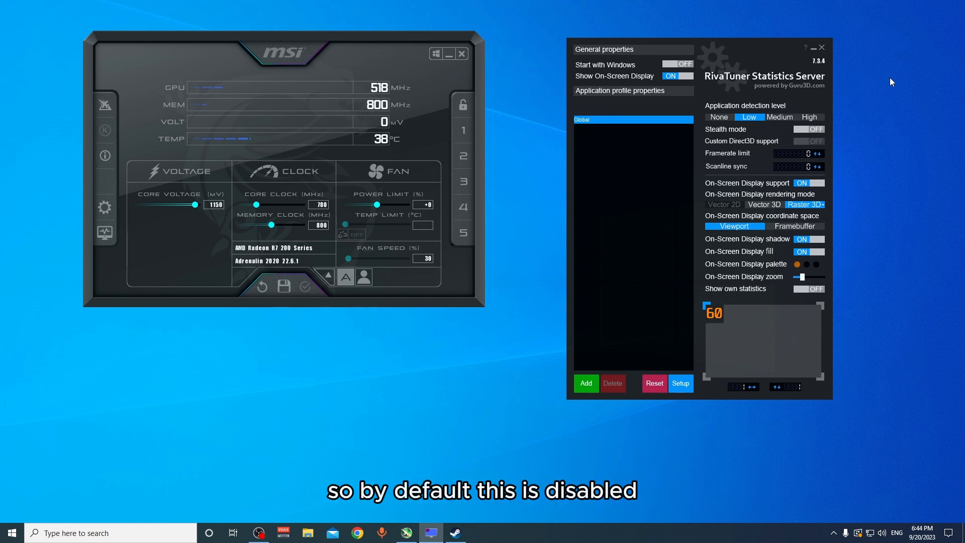
pyautogui.moveTo(403, 138)
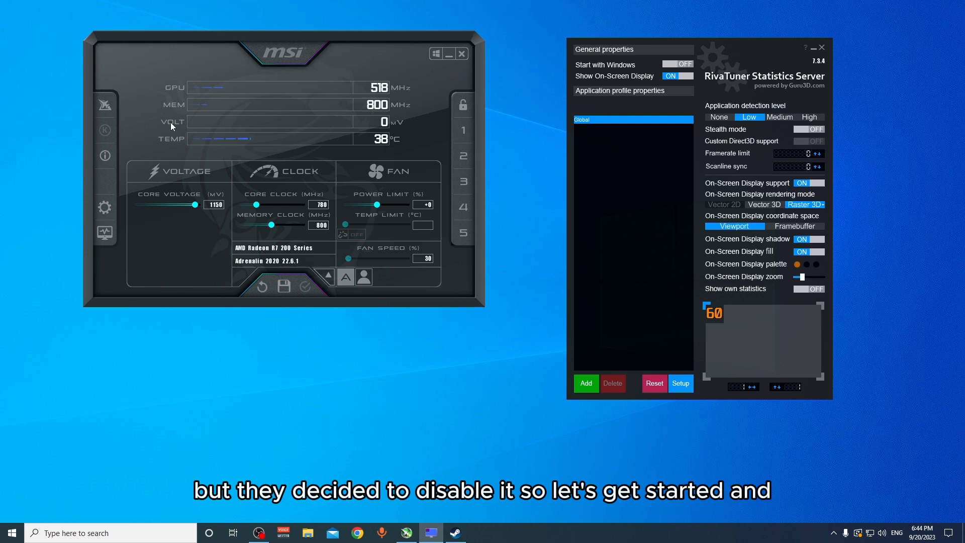
pyautogui.moveTo(594, 141)
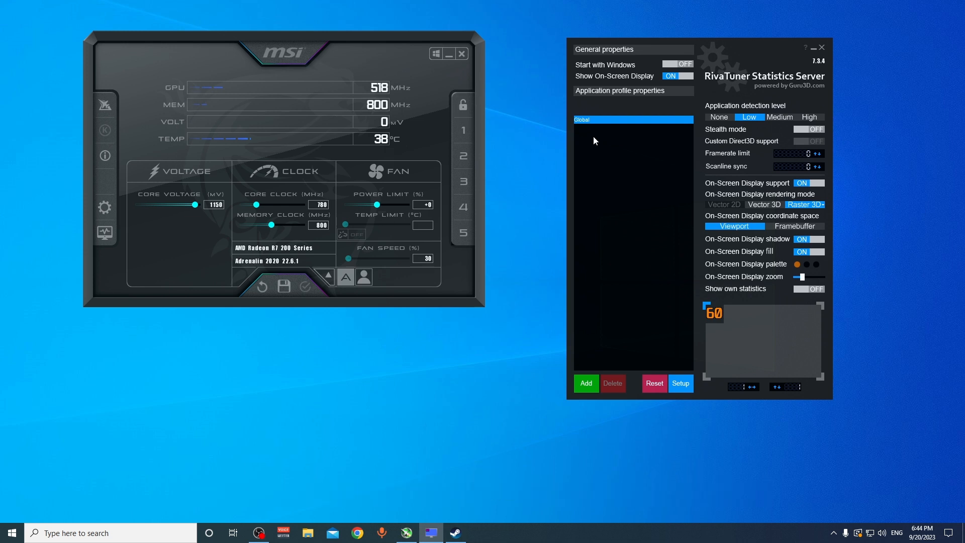
pyautogui.moveTo(865, 110)
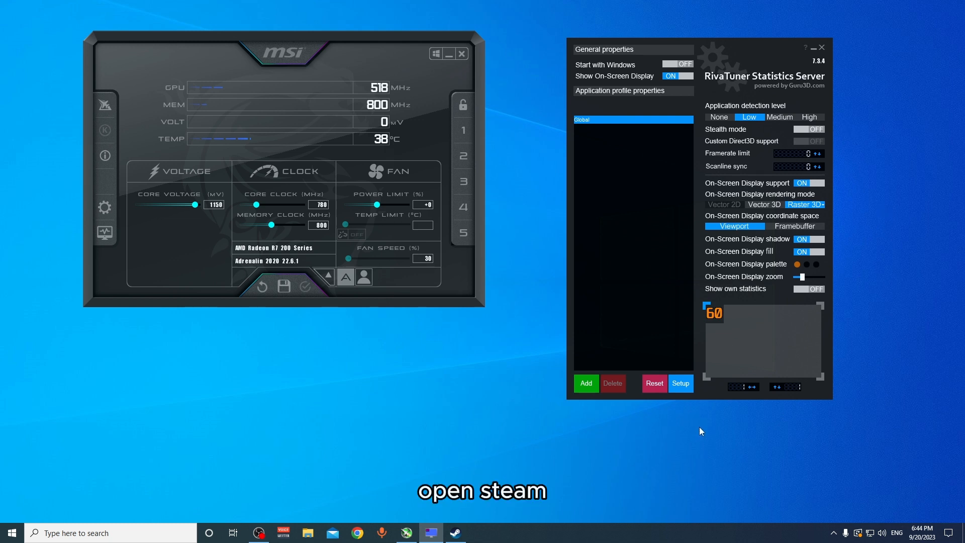
# - Switch to the Steam library and open the Counter-Strike: Global Offensive context menu
pyautogui.click(455, 532)
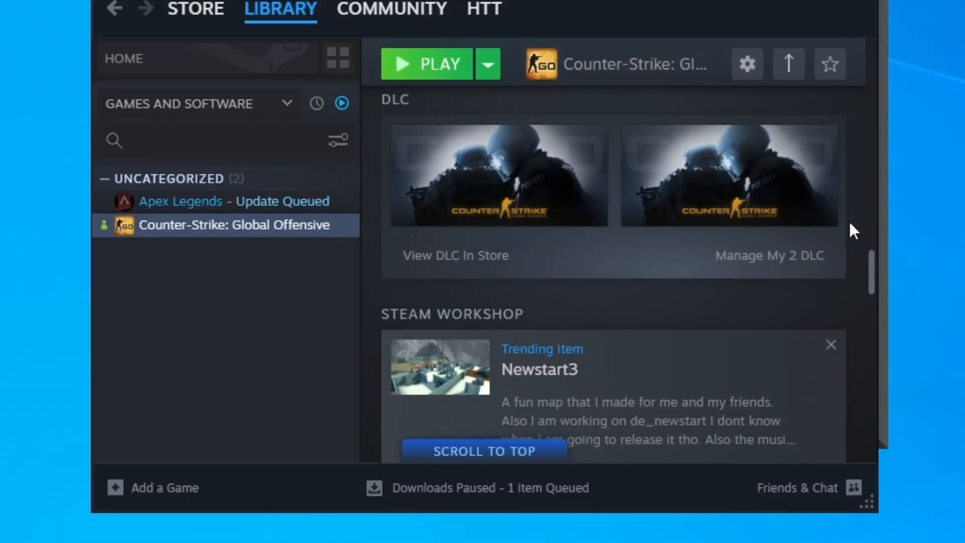
pyautogui.moveTo(346, 175)
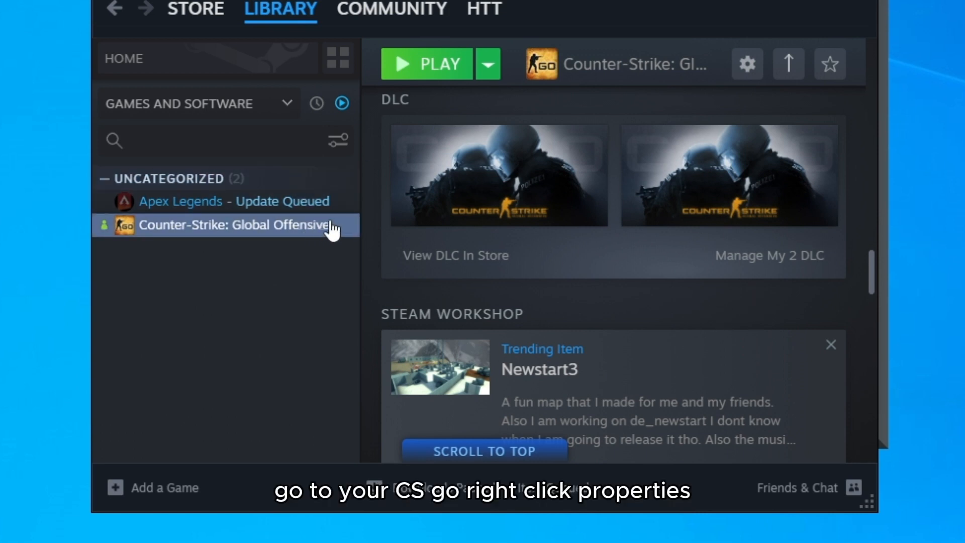
pyautogui.rightClick(233, 225)
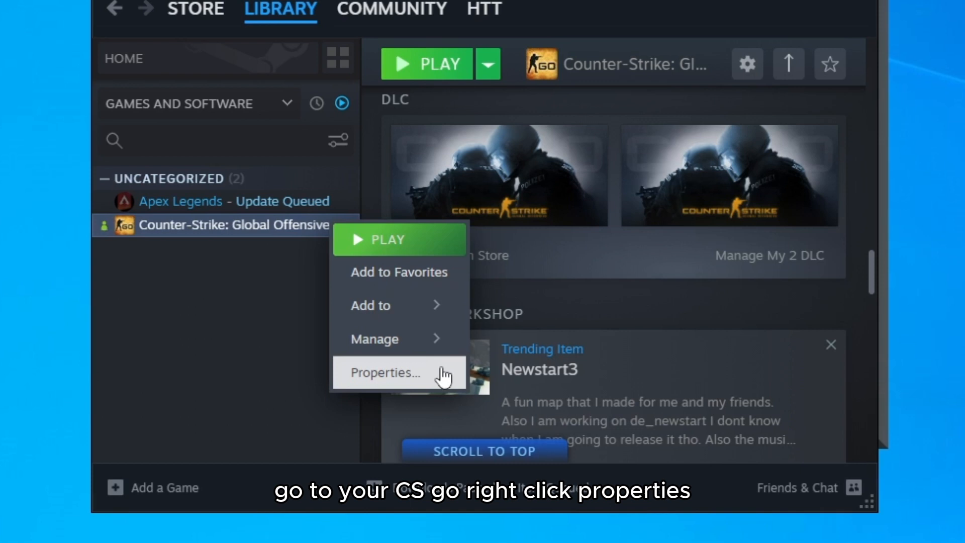
# - Enter -allow_third_party_software in the Launch Options field of the game's Properties
pyautogui.click(384, 373)
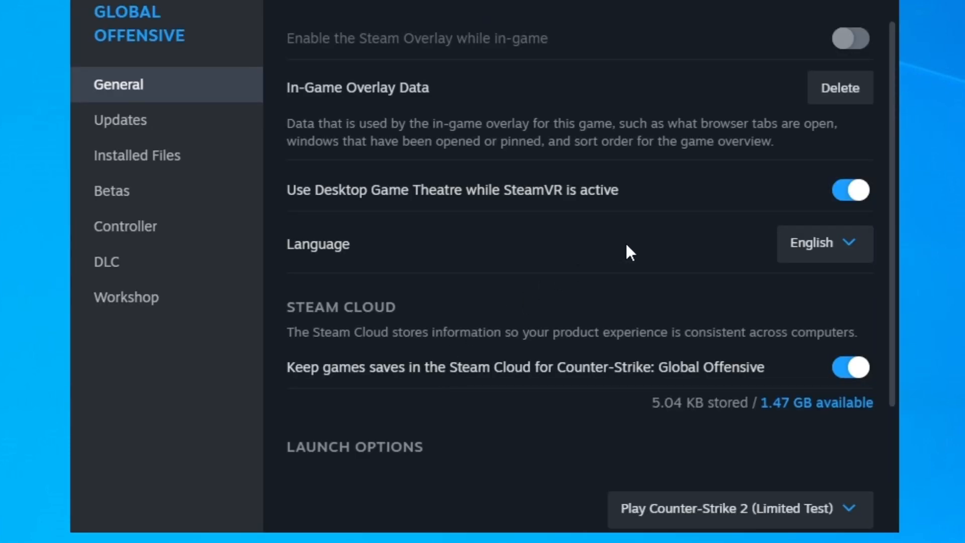
pyautogui.scroll(-3)
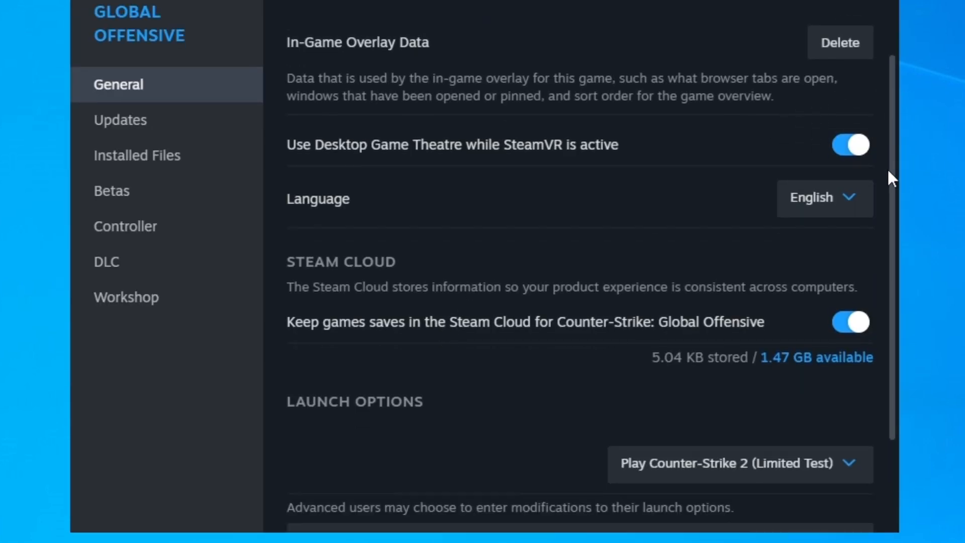
pyautogui.scroll(-3)
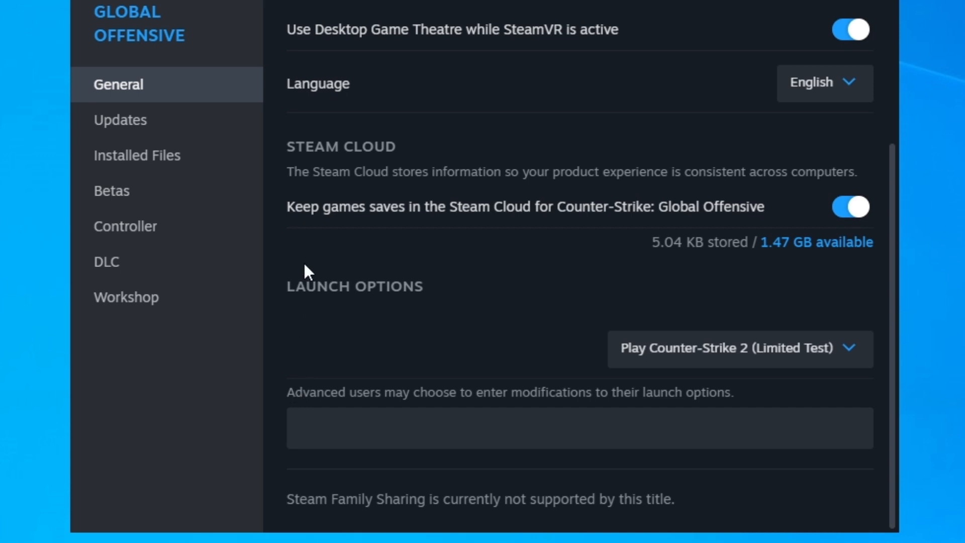
pyautogui.moveTo(323, 397)
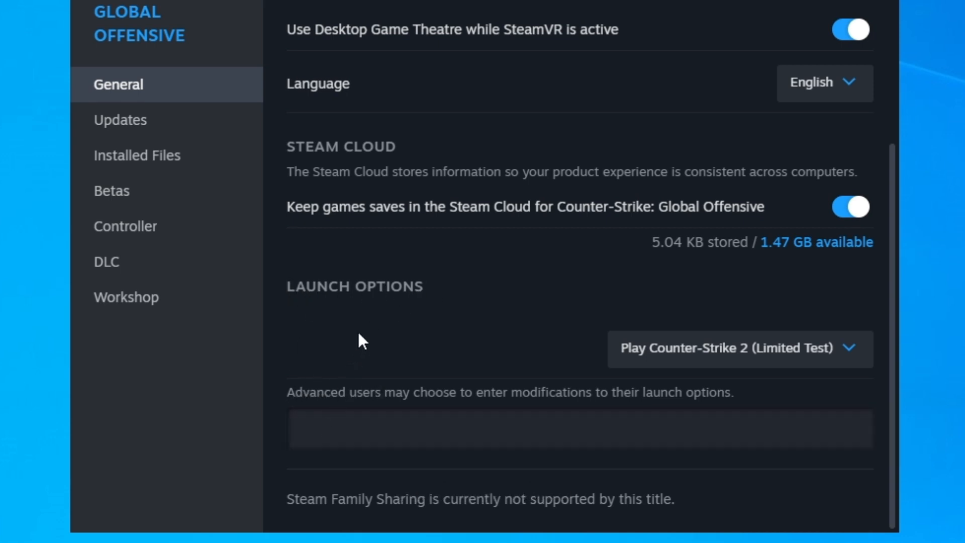
pyautogui.write('-allow_third_party_software')
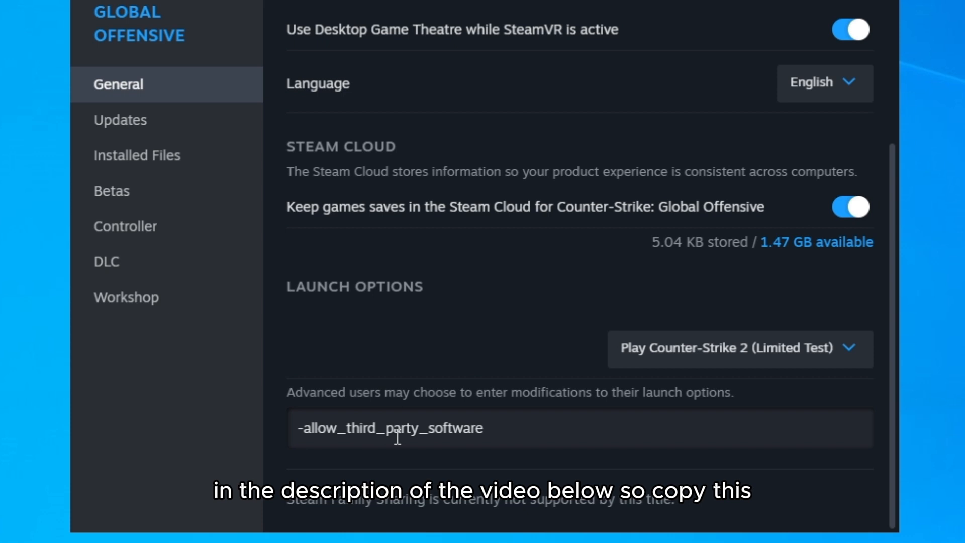
pyautogui.moveTo(725, 126)
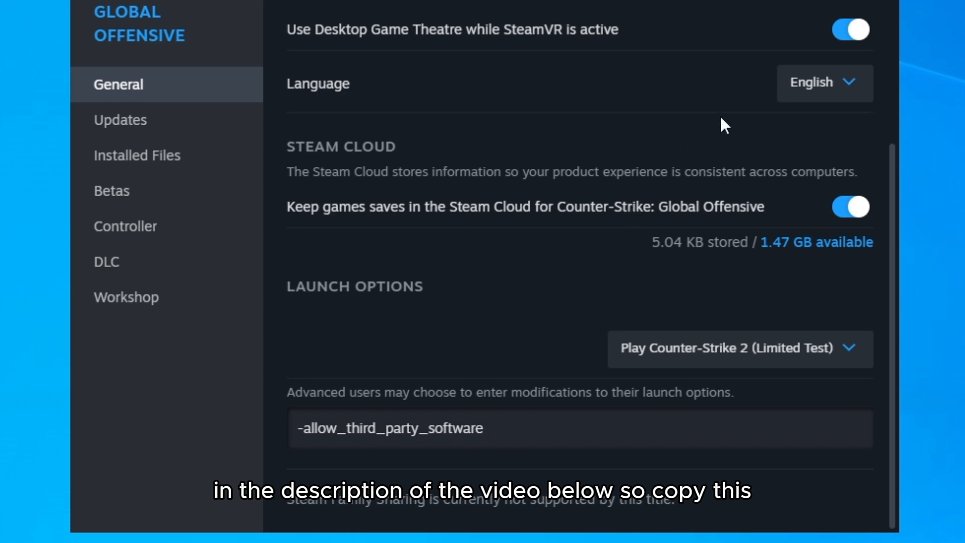
pyautogui.moveTo(662, 195)
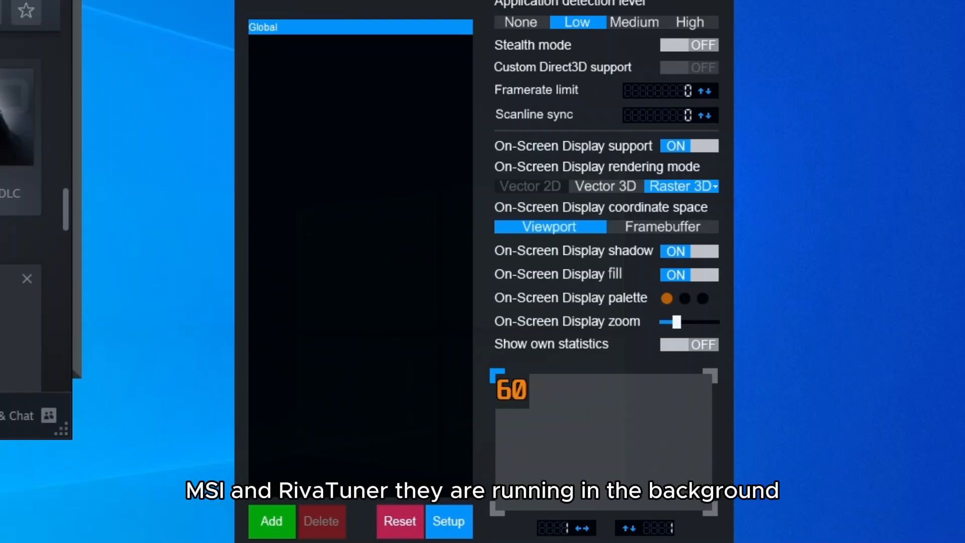
pyautogui.moveTo(319, 430)
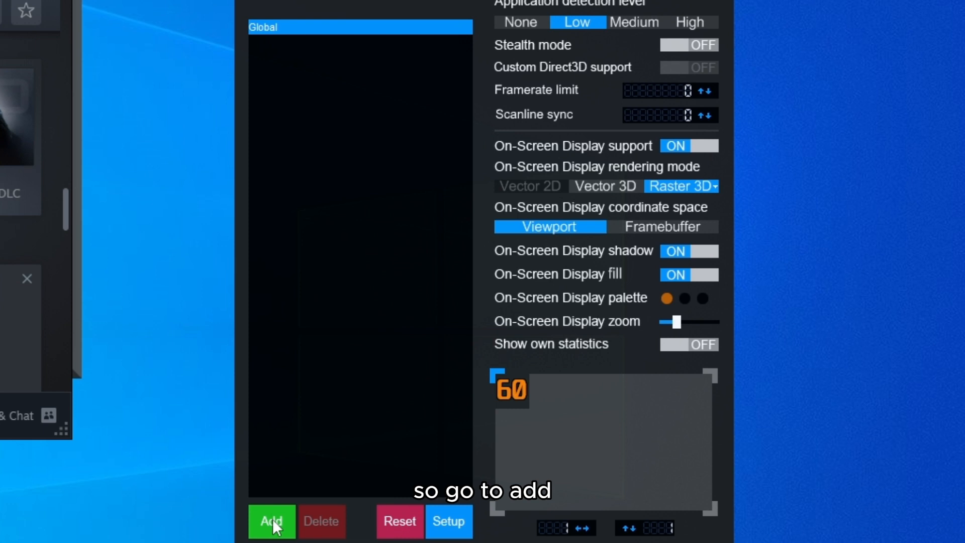
# - Open the Add application file dialog in RivaTuner Statistics Server
pyautogui.click(271, 521)
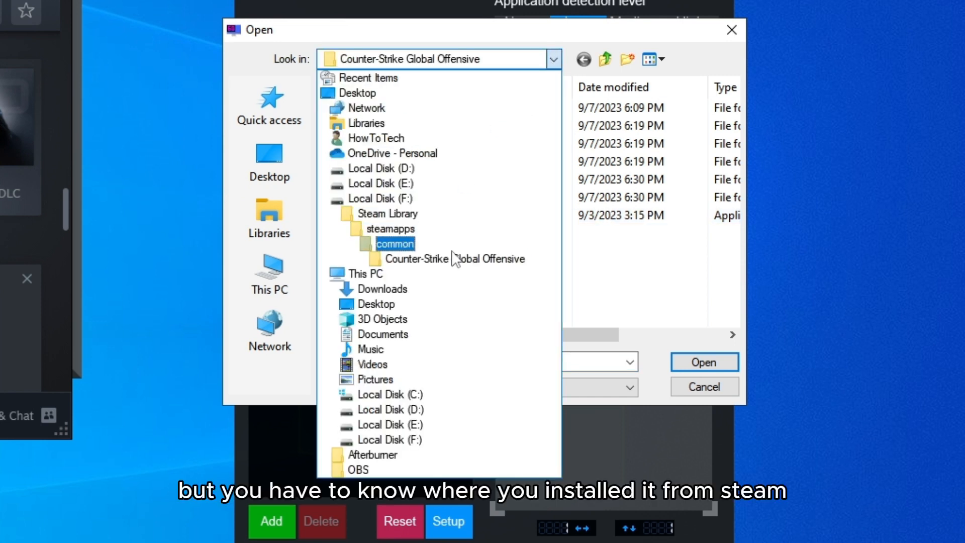
# - Pick csgo.exe from F:\Steam Library\steamapps\common\Counter-Strike Global Offensive as the profile program
pyautogui.click(380, 198)
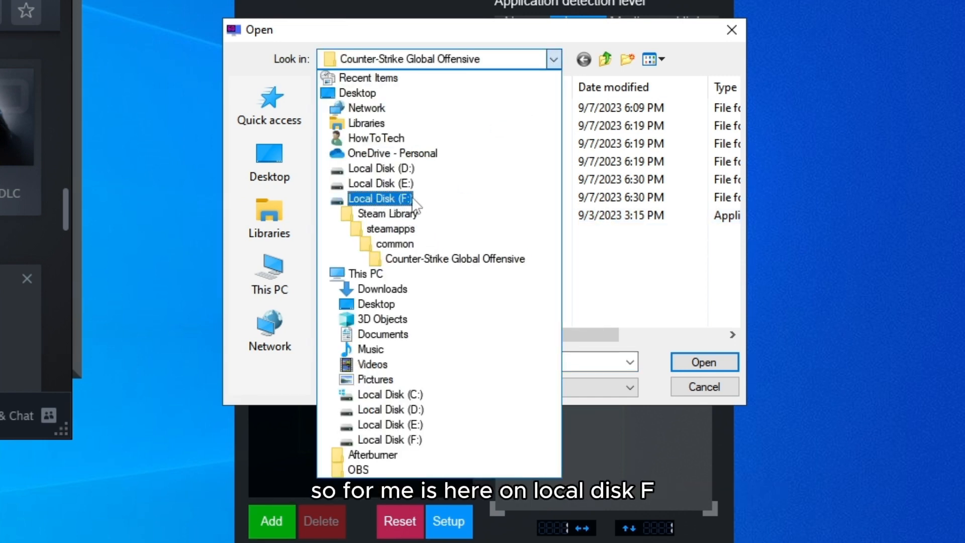
pyautogui.click(396, 244)
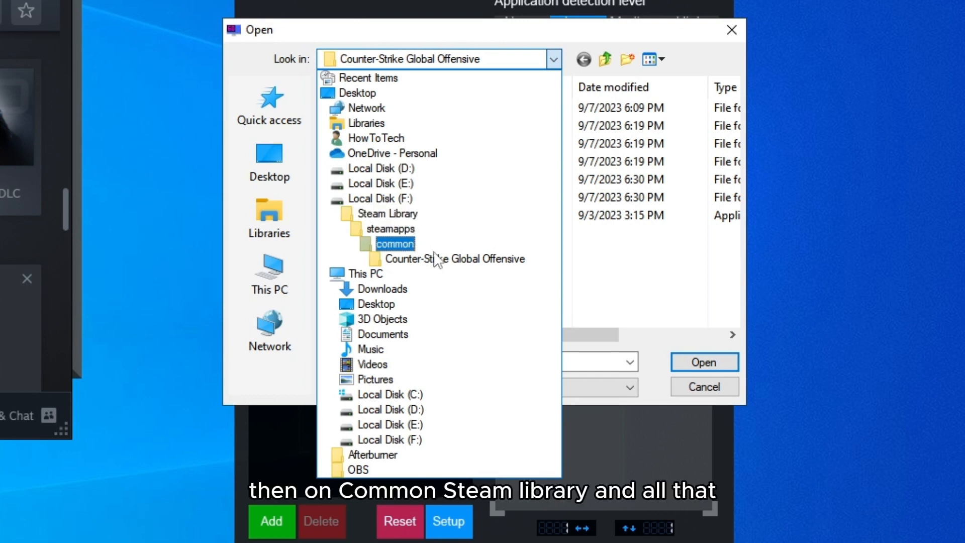
pyautogui.click(455, 258)
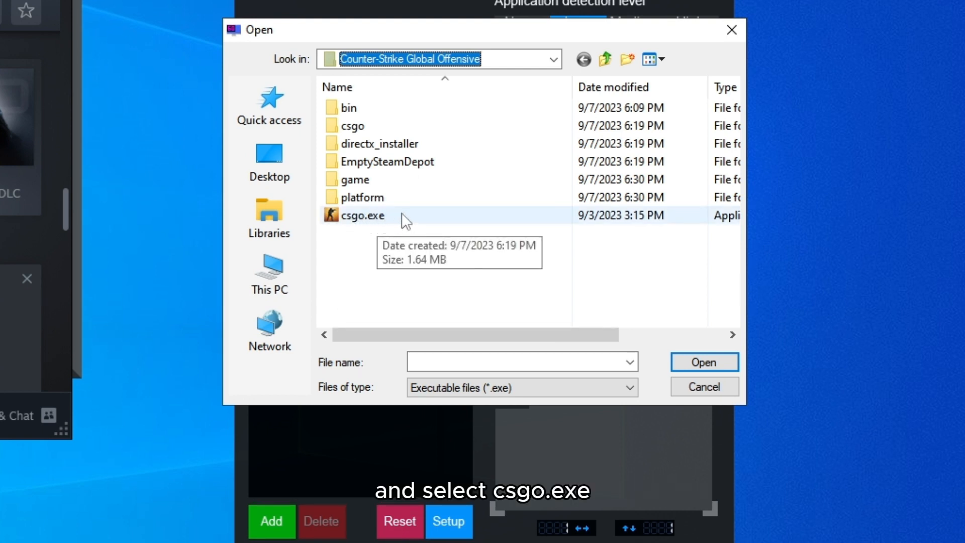
pyautogui.click(360, 216)
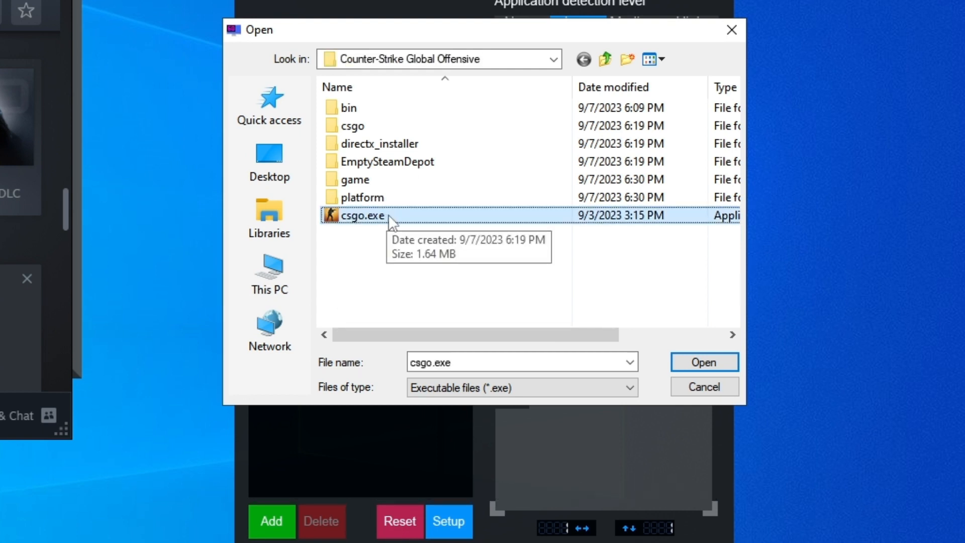
pyautogui.click(703, 362)
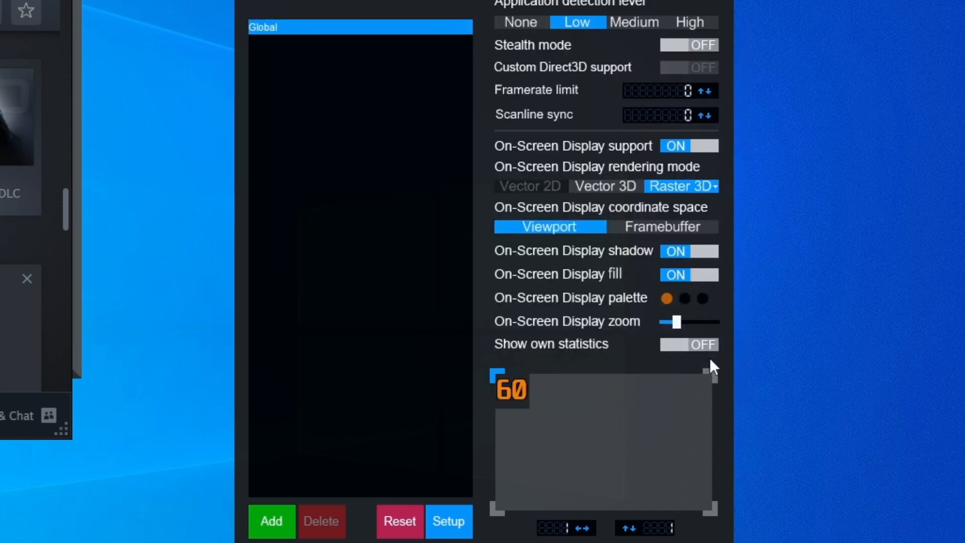
# - Select the new csgo.exe profile under Global, leaving its settings at defaults
pyautogui.click(267, 42)
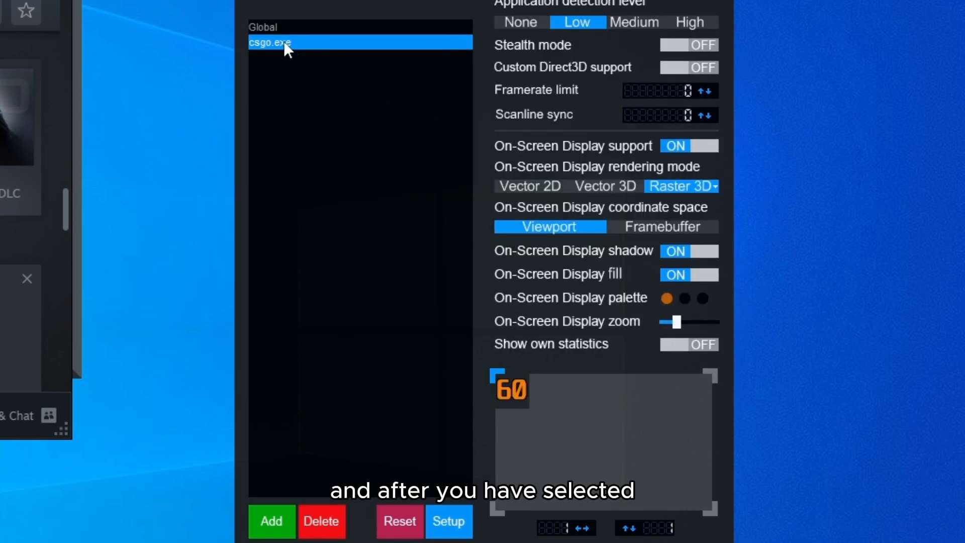
pyautogui.moveTo(611, 52)
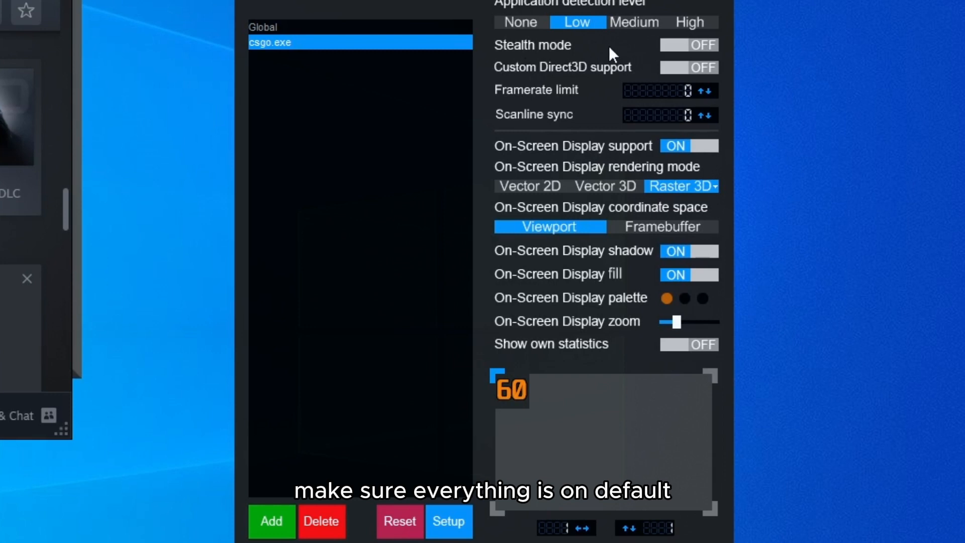
pyautogui.moveTo(343, 221)
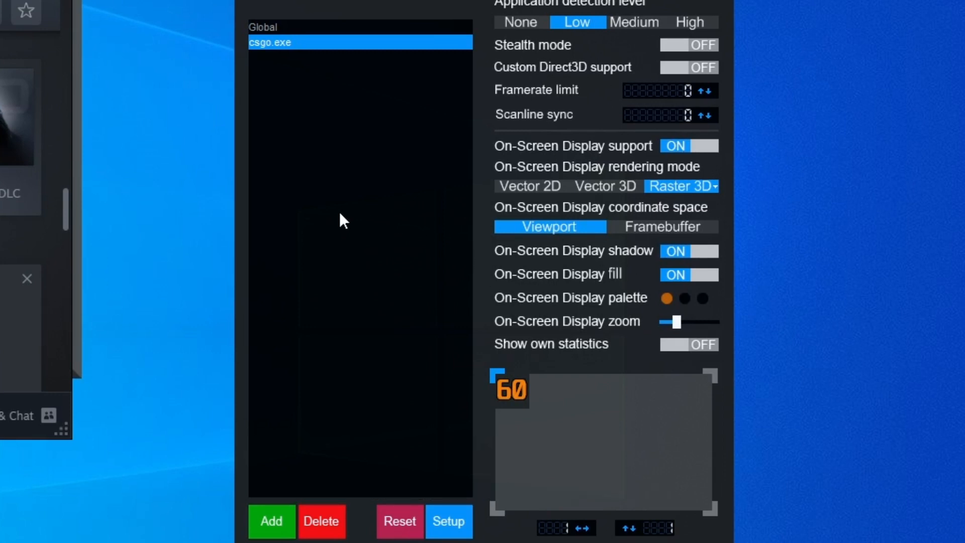
pyautogui.moveTo(460, 192)
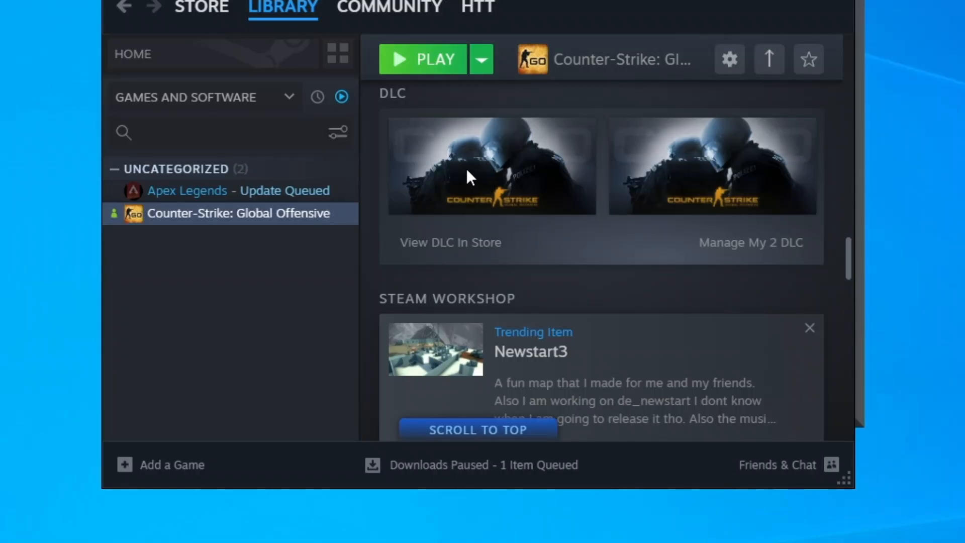
# - Launch Counter-Strike: Global Offensive with the PLAY button in the Steam Library
pyautogui.click(423, 60)
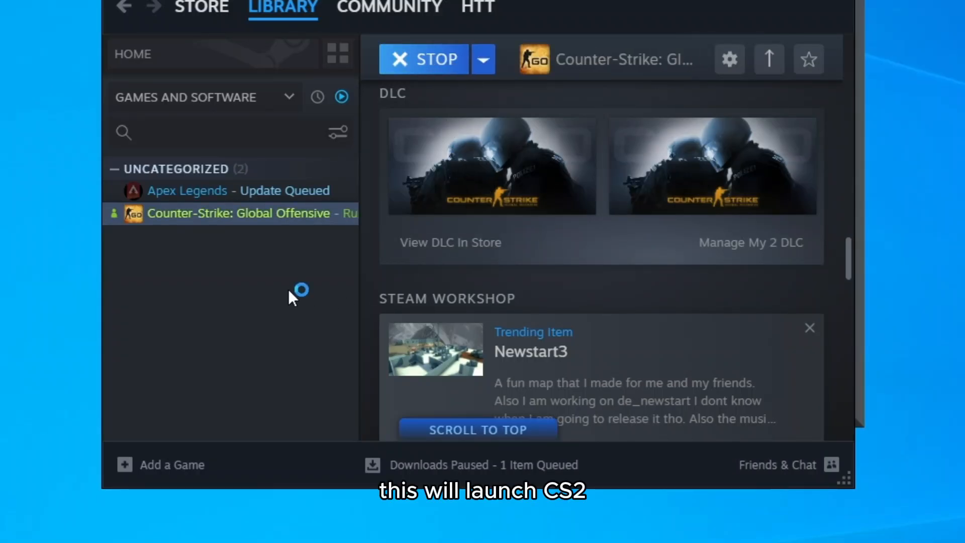
pyautogui.moveTo(300, 273)
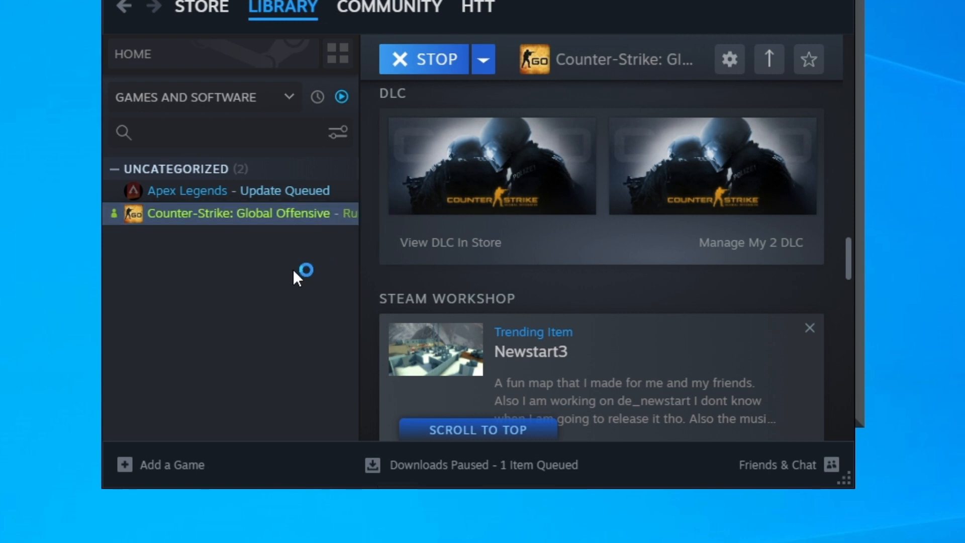